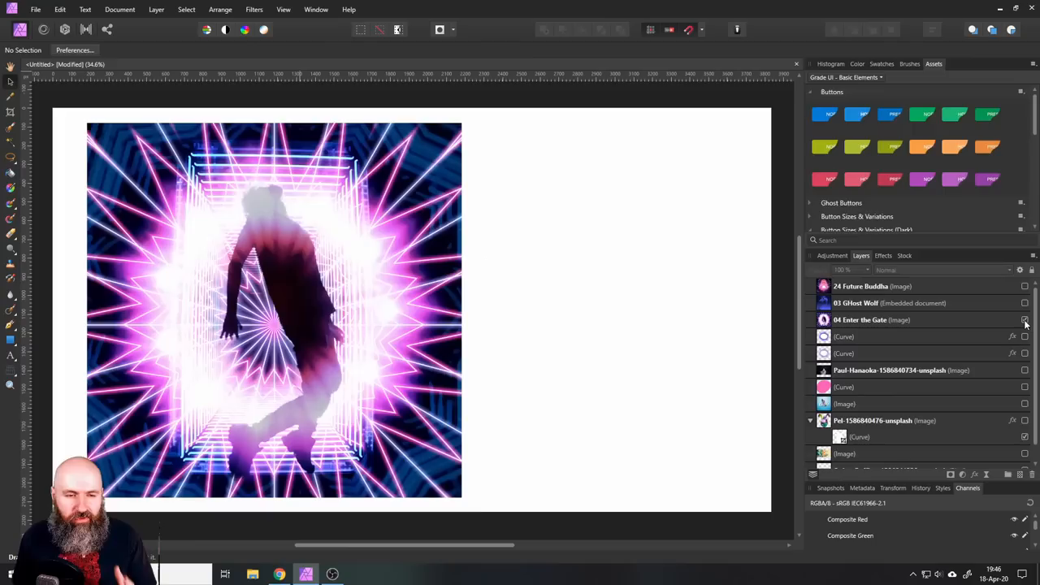
- Switch from the neon example to the untitled white document with two photo layers
{"action": "left_click", "coordinate": [1025, 319]}
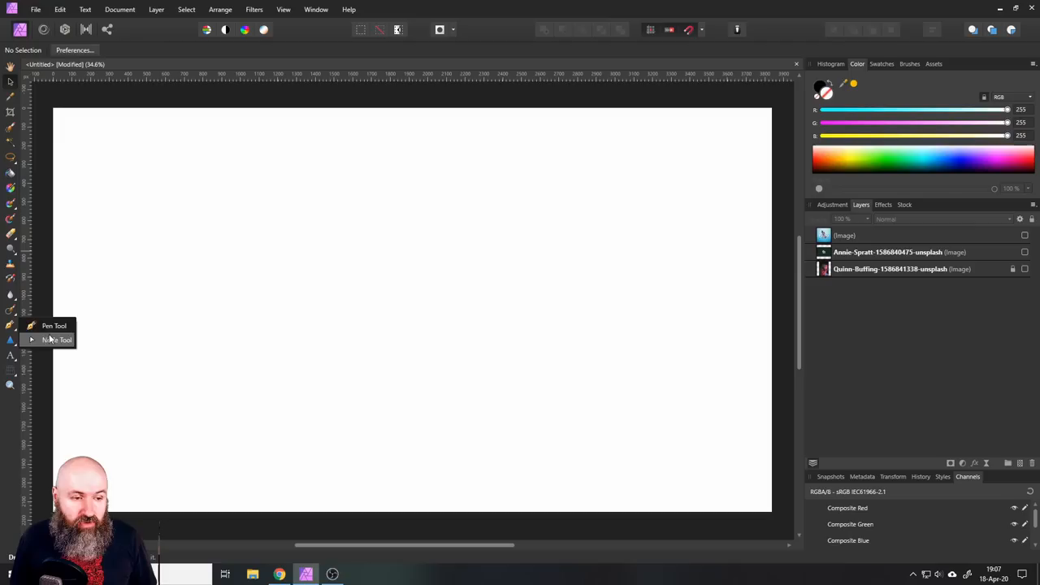
{"action": "mouse_move", "coordinate": [58, 339]}
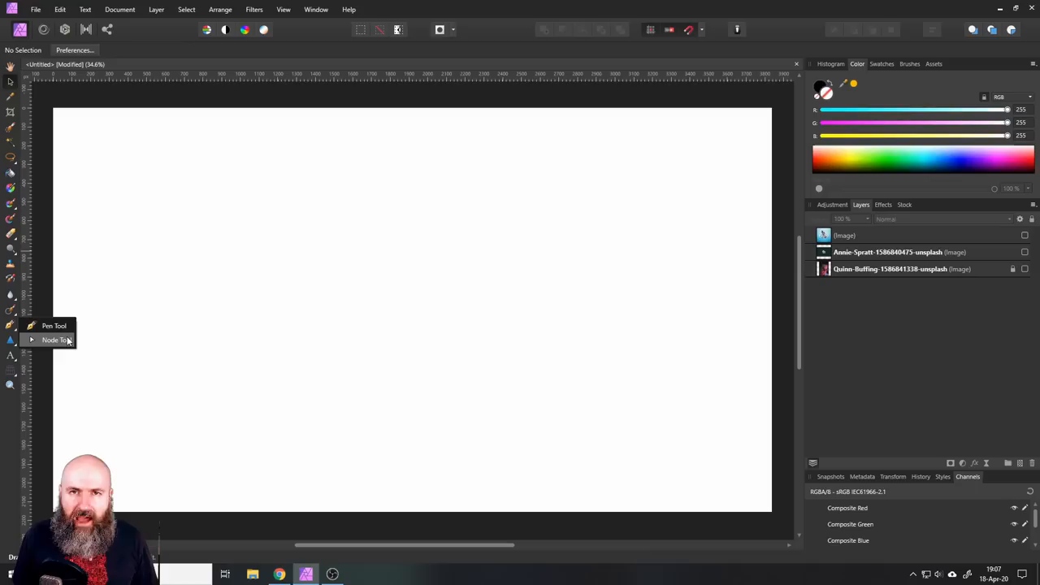
- Bring up the Pen Tool flyout with the Pen and Node tools
{"action": "left_click", "coordinate": [56, 340]}
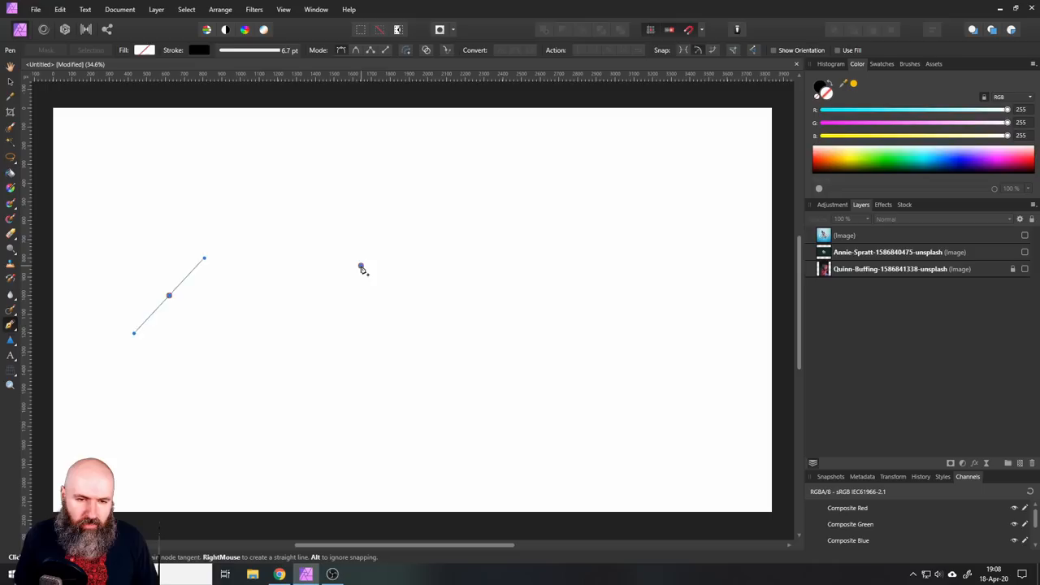
- Place a node and pull out its tangent handles to begin the curve
{"action": "left_click_drag", "start_coordinate": [361, 265], "coordinate": [427, 289]}
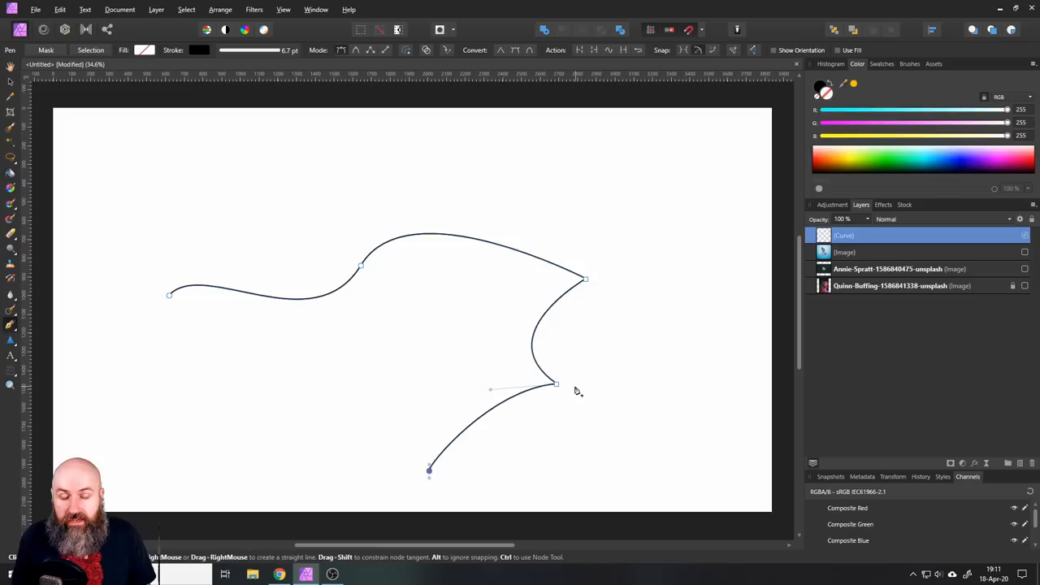
{"action": "mouse_move", "coordinate": [429, 434]}
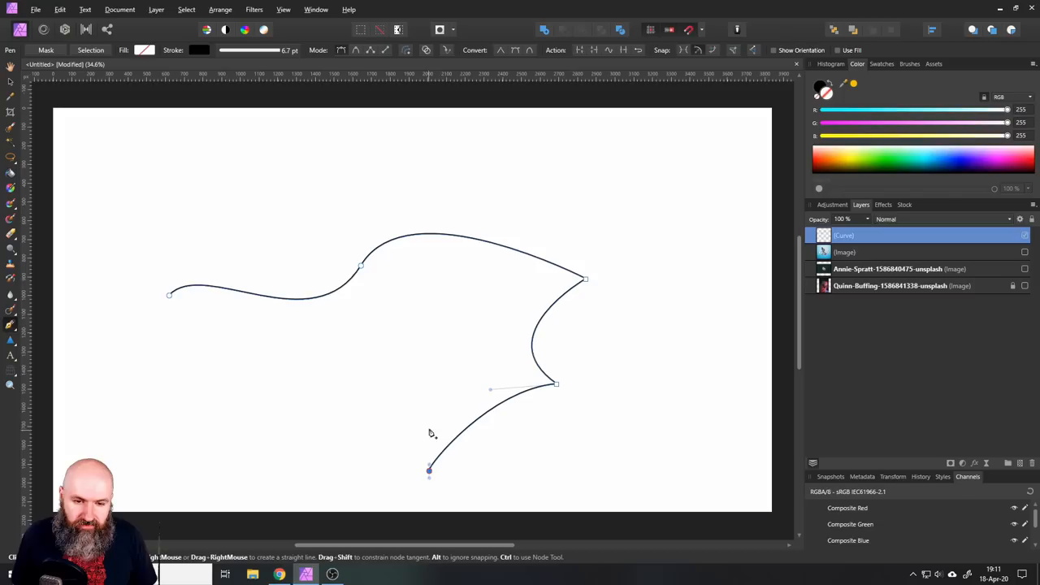
- Add a bending node beyond the curve's lower end and set its handle direction
{"action": "left_click_drag", "start_coordinate": [429, 469], "coordinate": [374, 418]}
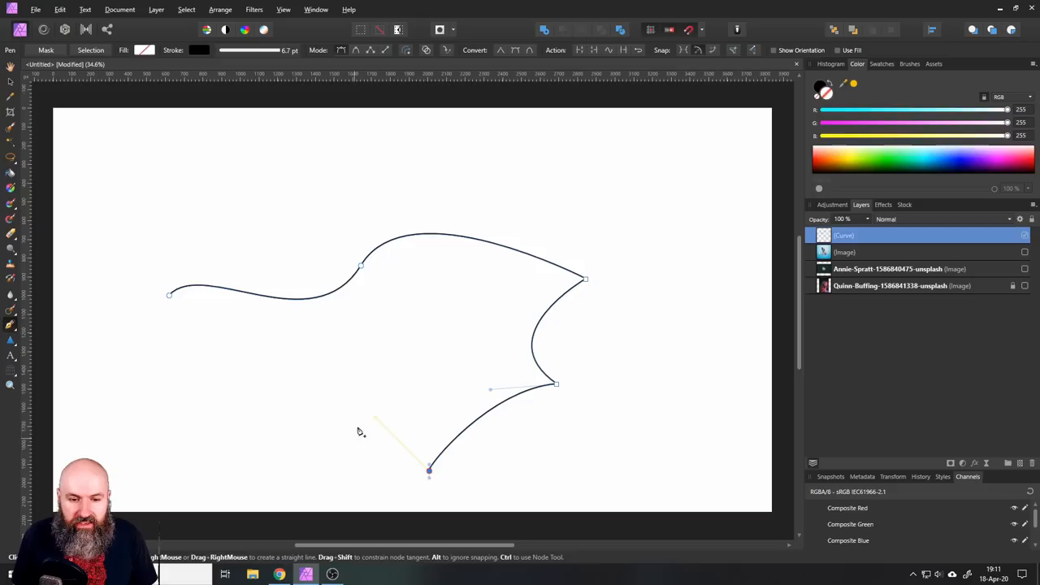
{"action": "mouse_move", "coordinate": [404, 401]}
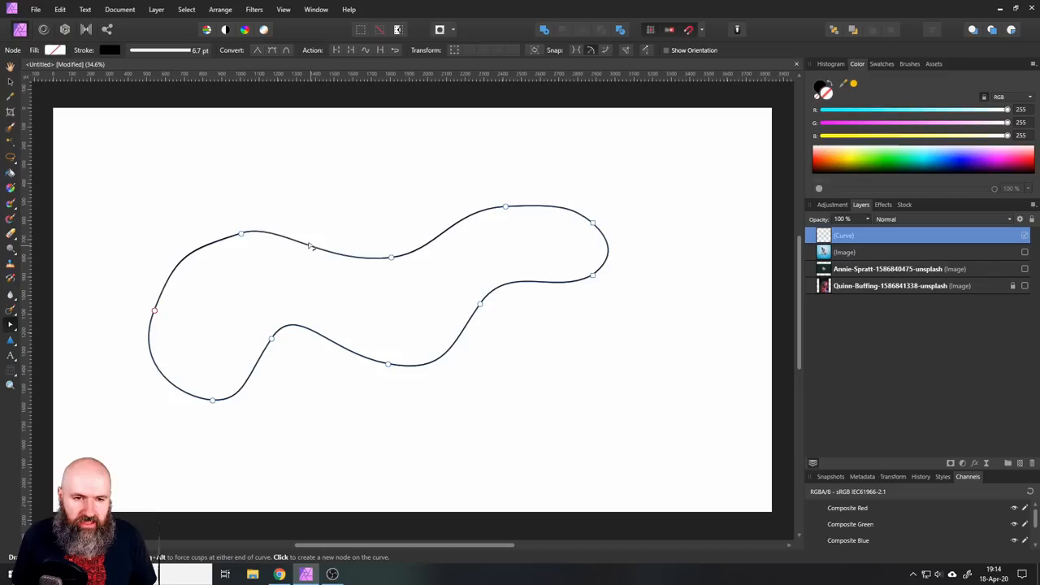
- Add a new node on the blob's top edge
{"action": "left_click", "coordinate": [241, 234]}
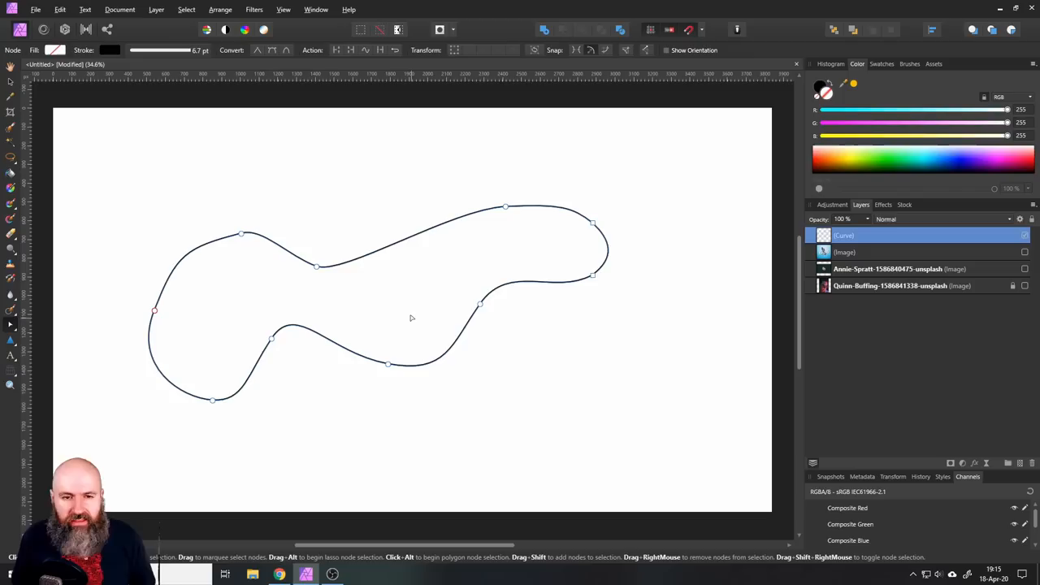
{"action": "mouse_move", "coordinate": [399, 307]}
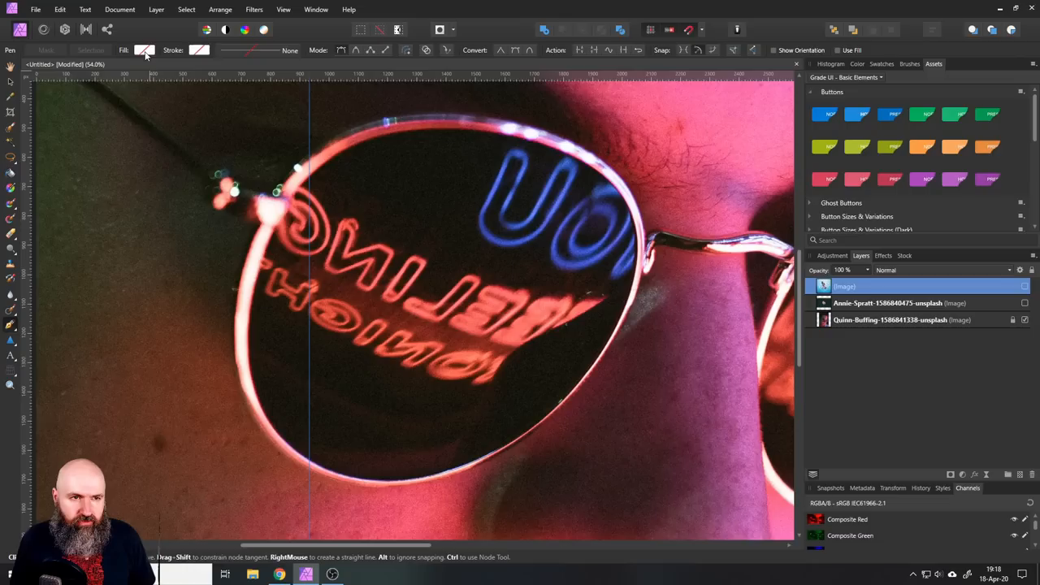
- Choose a fill colour for the lens curve
{"action": "left_click", "coordinate": [199, 50]}
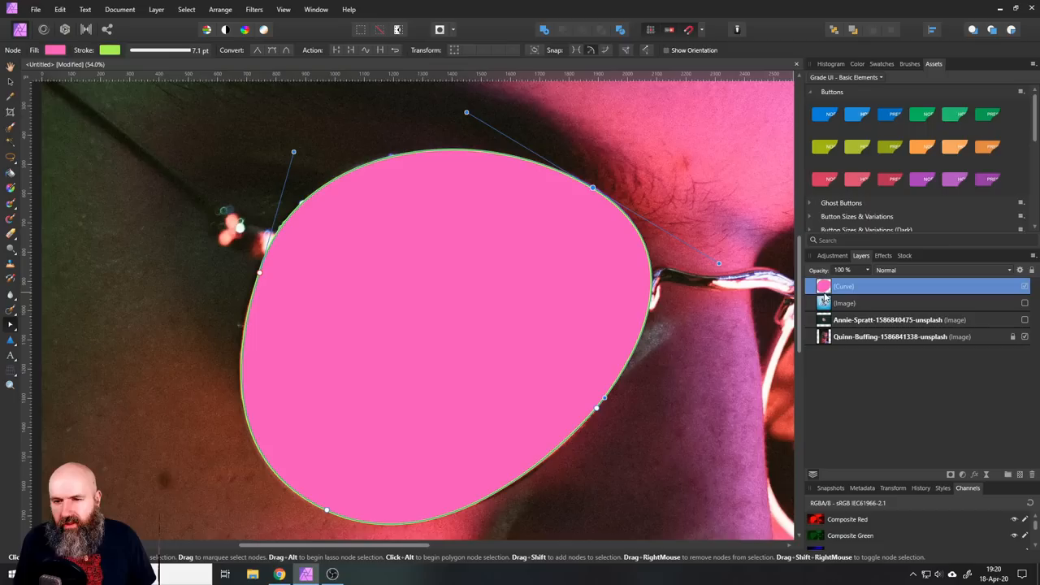
- Select the lens curve layer in the Layers panel
{"action": "left_click", "coordinate": [1023, 286]}
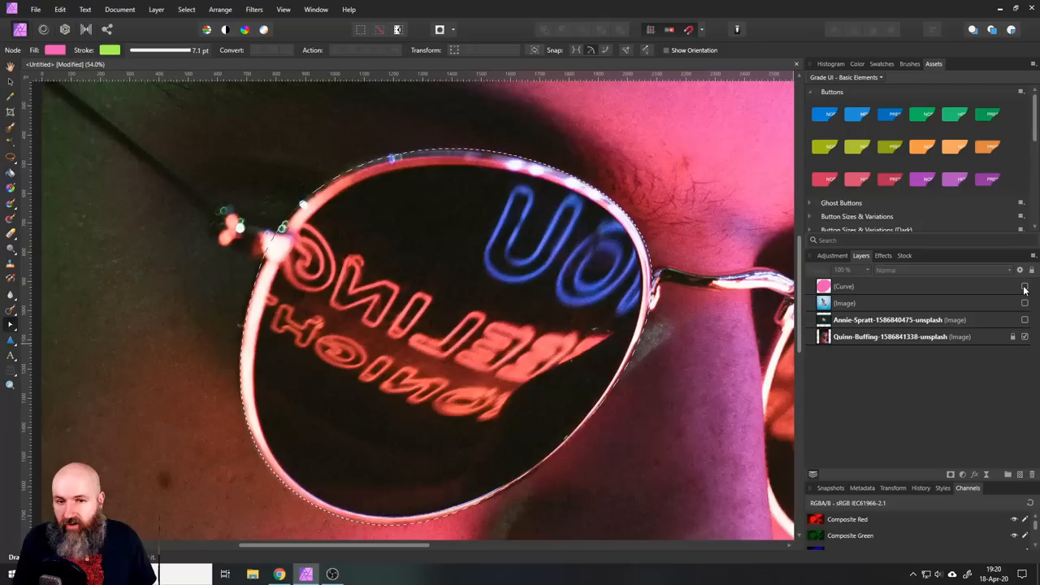
- Toggle the lens curve layer's visibility
{"action": "left_click", "coordinate": [915, 337]}
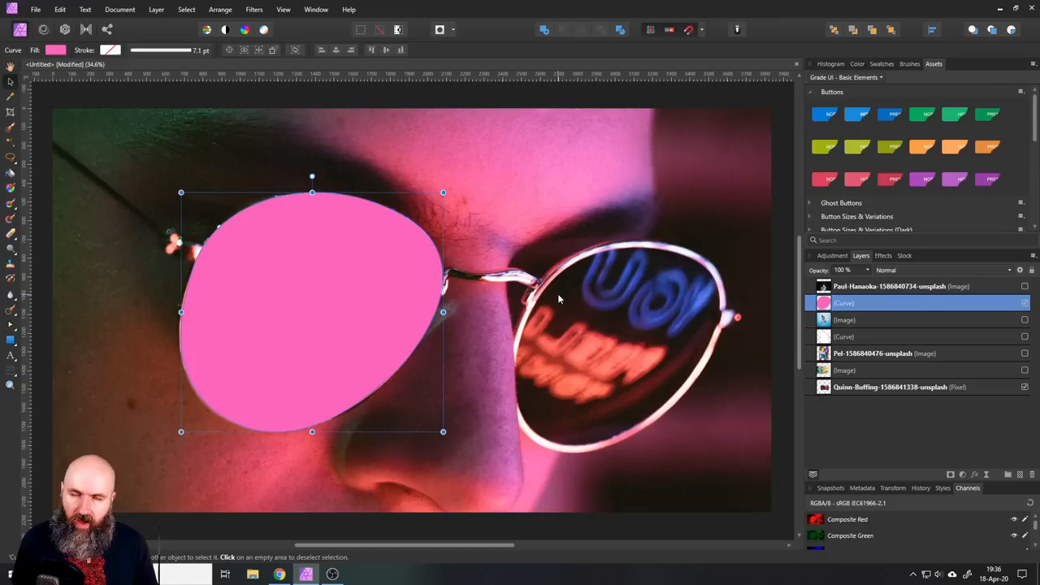
- Shape curve nodes to follow the cat's eye outline and add another point
{"action": "left_click", "coordinate": [943, 269]}
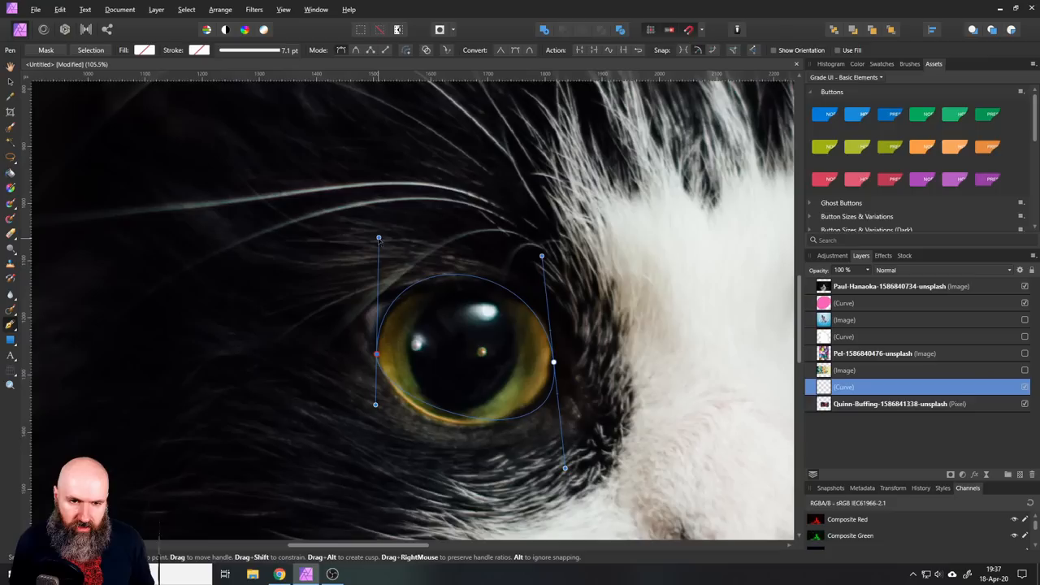
{"action": "left_click_drag", "start_coordinate": [565, 468], "coordinate": [518, 481]}
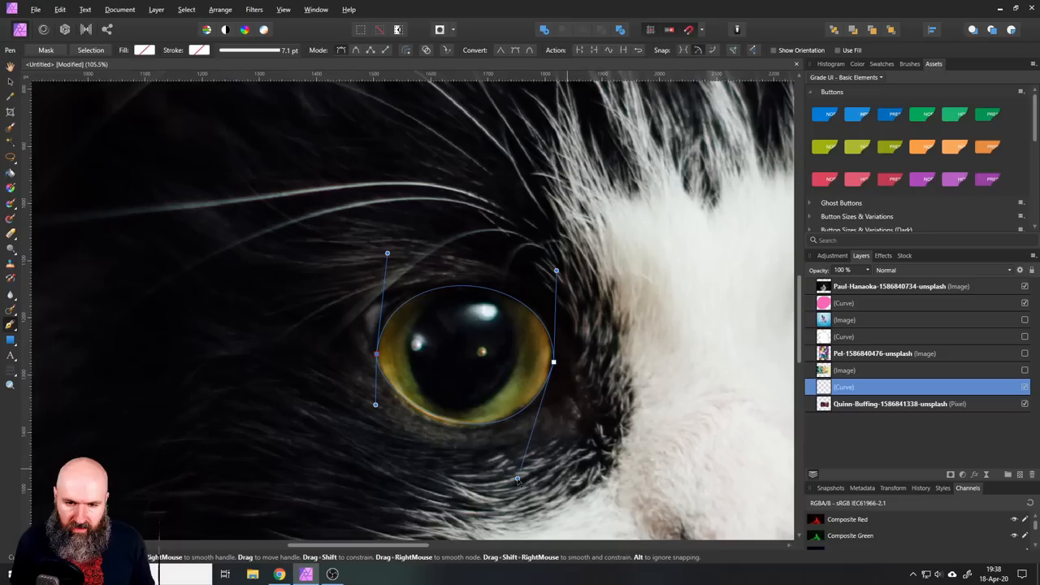
{"action": "left_click", "coordinate": [144, 49]}
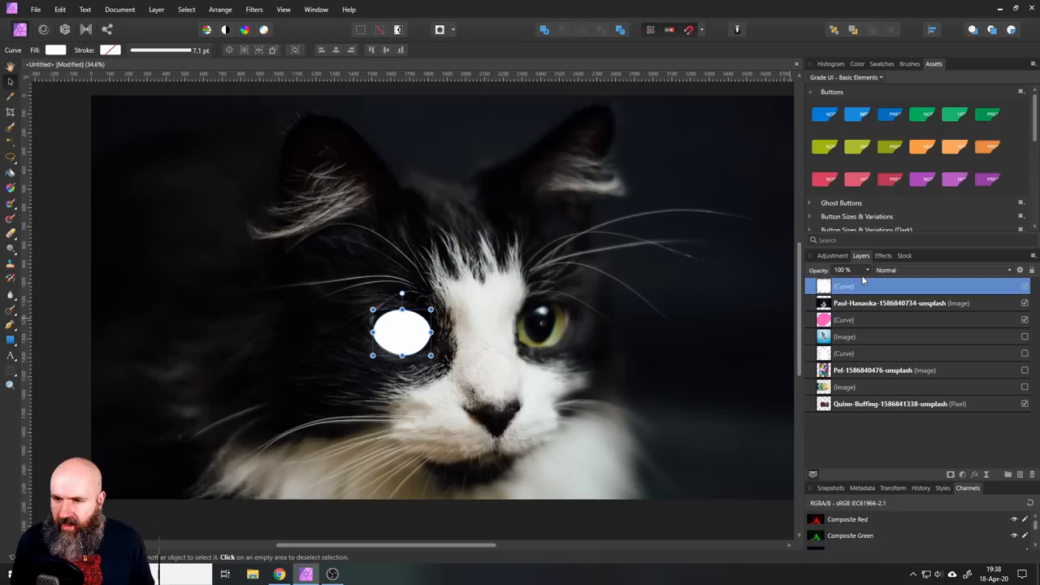
- Open the layer effects settings for the white eye oval
{"action": "left_click", "coordinate": [883, 255]}
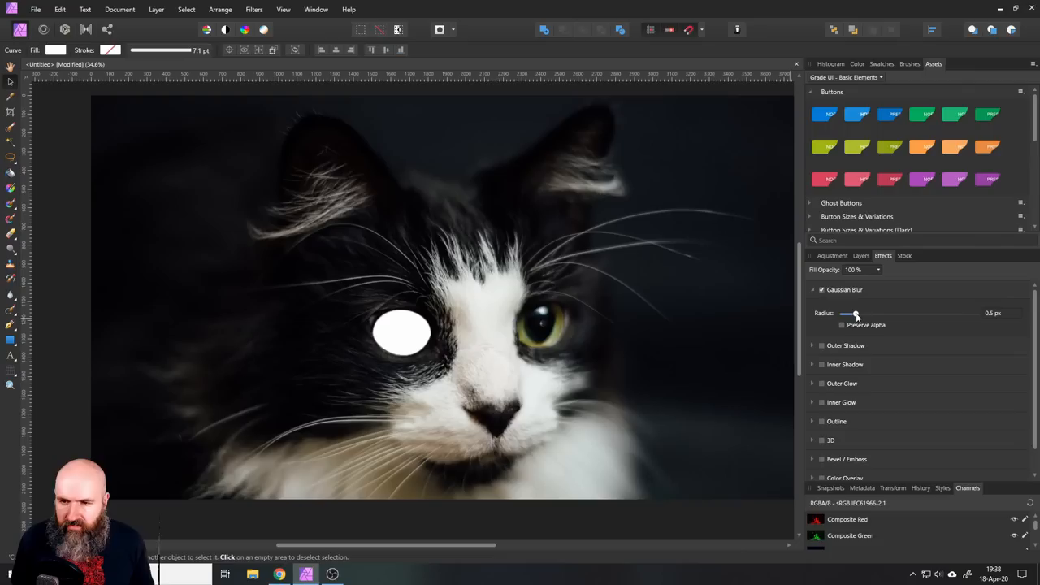
- Enable a violet outer glow on the eye and widen its radius
{"action": "left_click", "coordinate": [812, 383]}
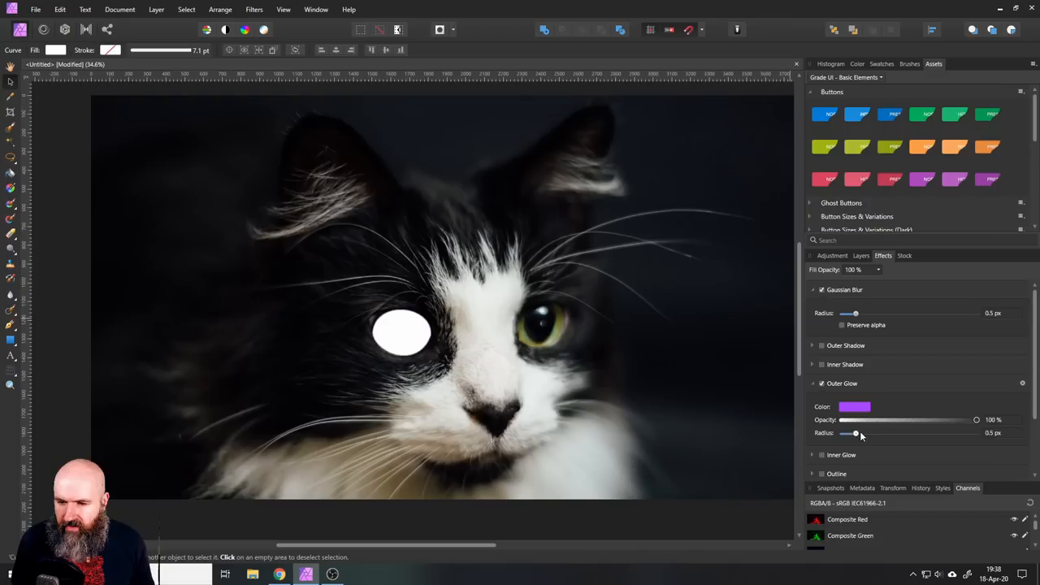
{"action": "left_click", "coordinate": [856, 407]}
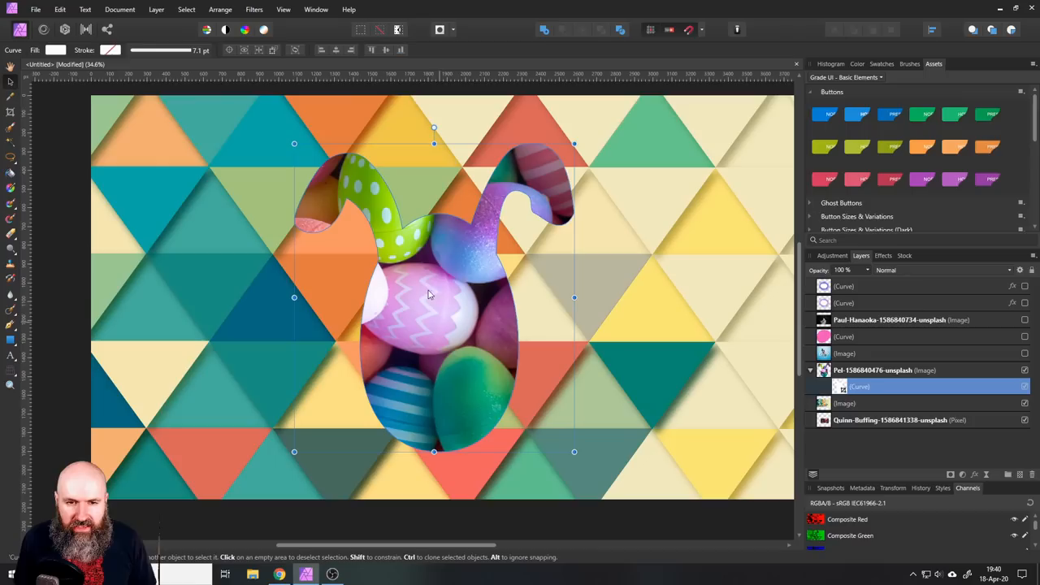
- Select the eggs photo layer inside the bunny-shaped curve
{"action": "left_click", "coordinate": [885, 369]}
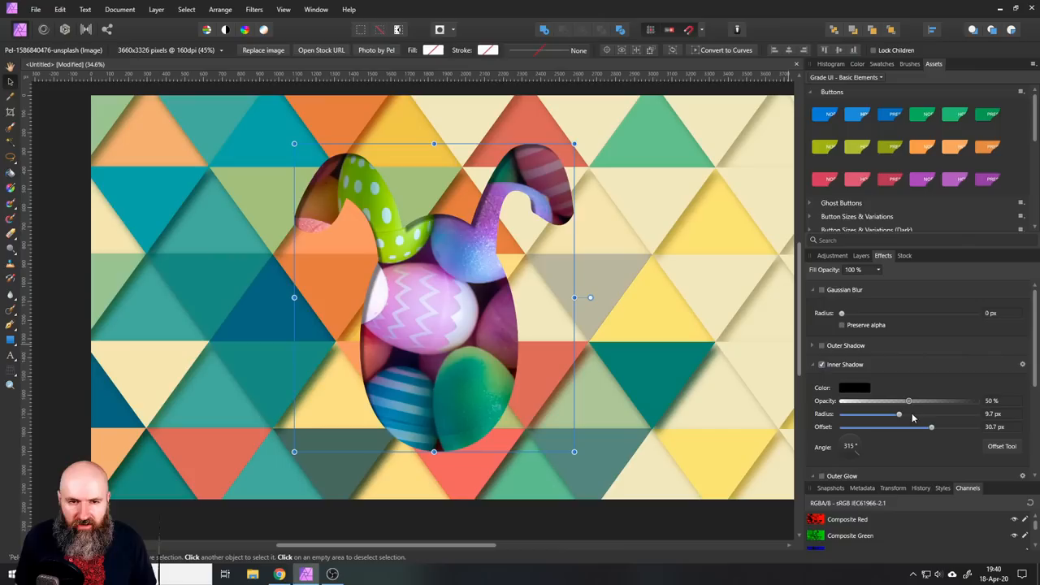
- Shrink the eggs photo's inner shadow radius and offset with the slider
{"action": "left_click_drag", "start_coordinate": [932, 426], "coordinate": [919, 426]}
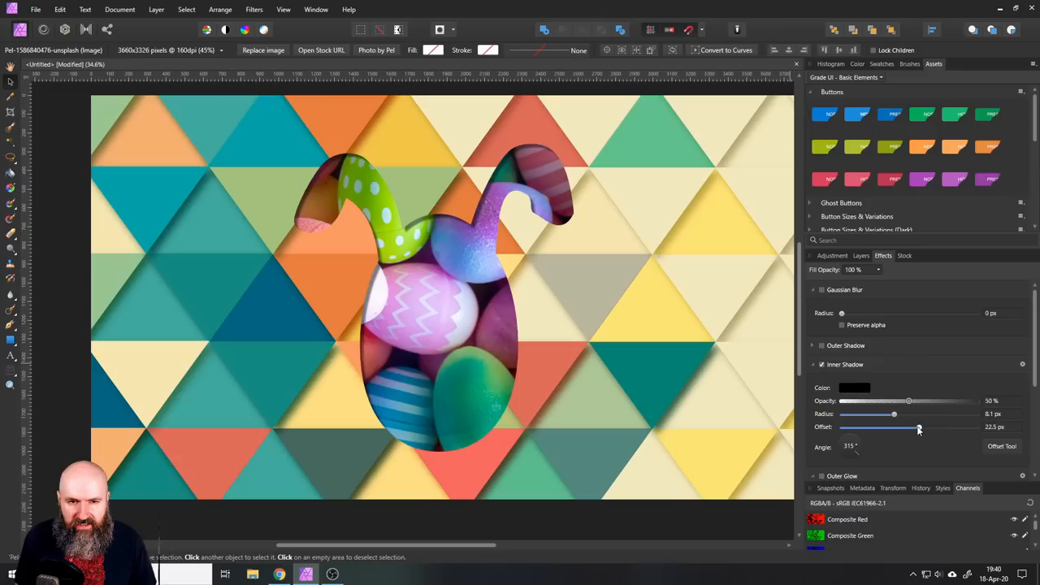